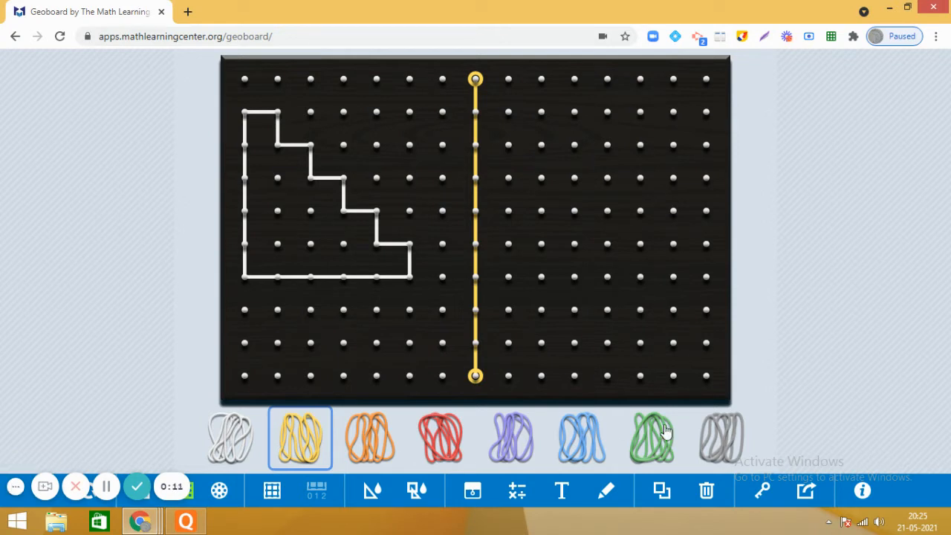
mouse_move(860, 458)
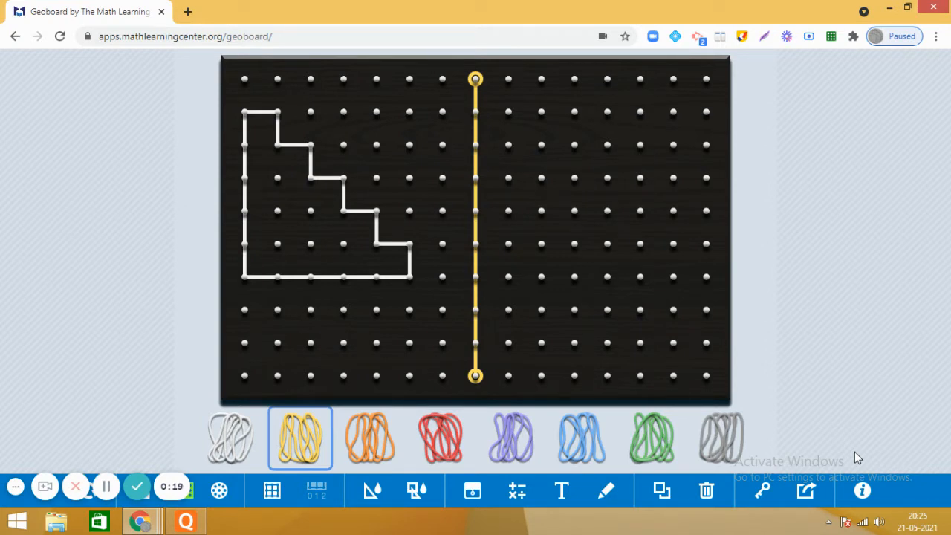
mouse_move(473, 358)
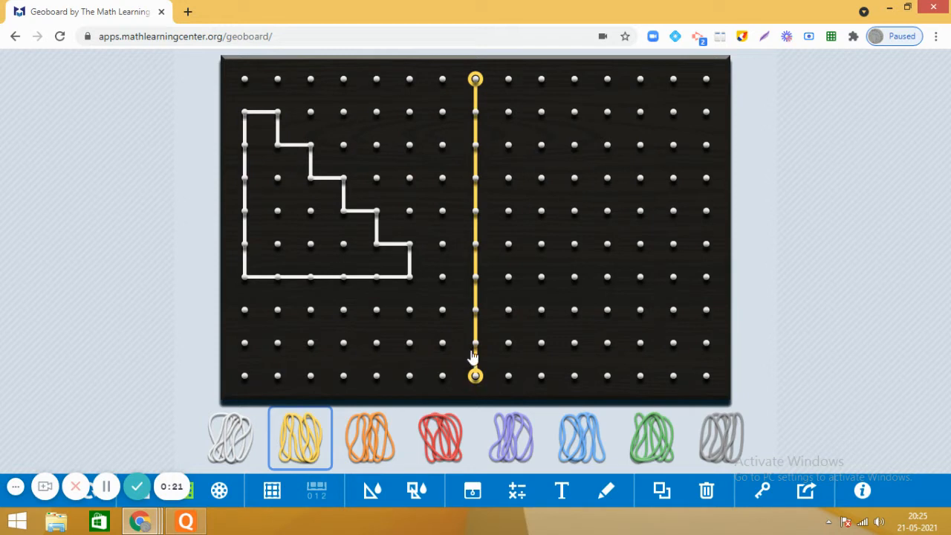
mouse_move(491, 149)
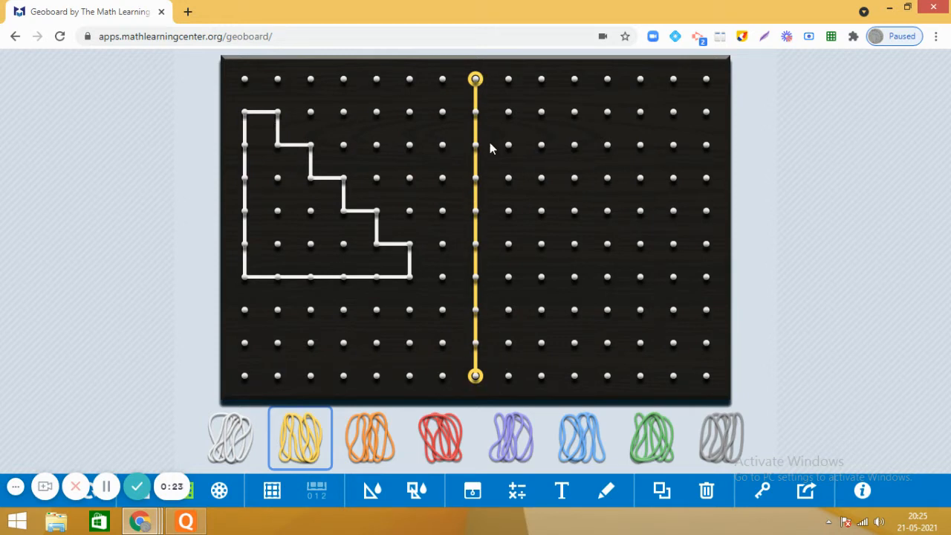
mouse_move(476, 134)
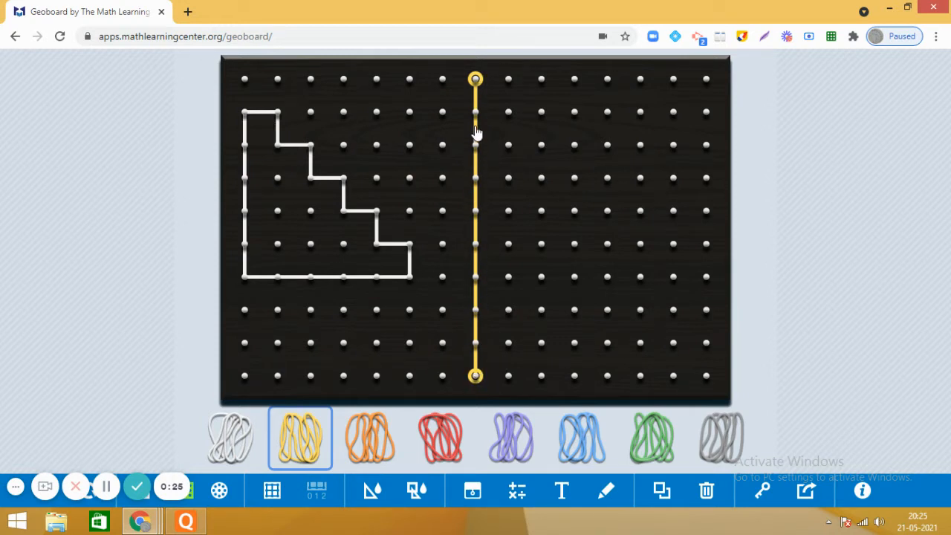
mouse_move(481, 250)
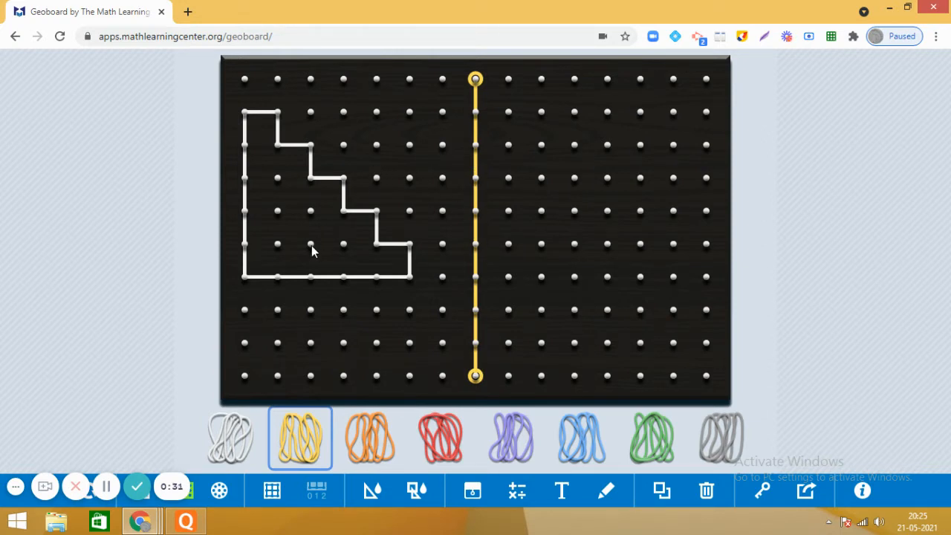
mouse_move(424, 281)
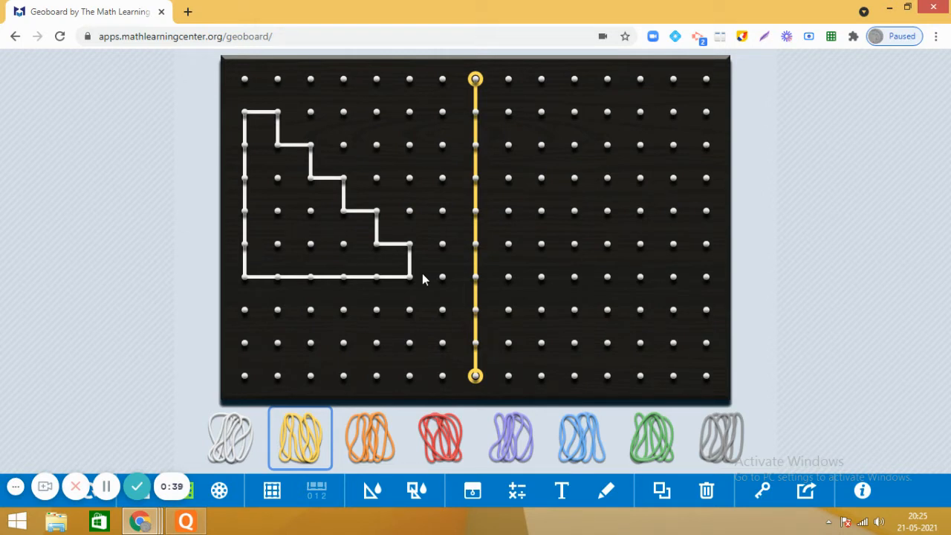
mouse_move(434, 217)
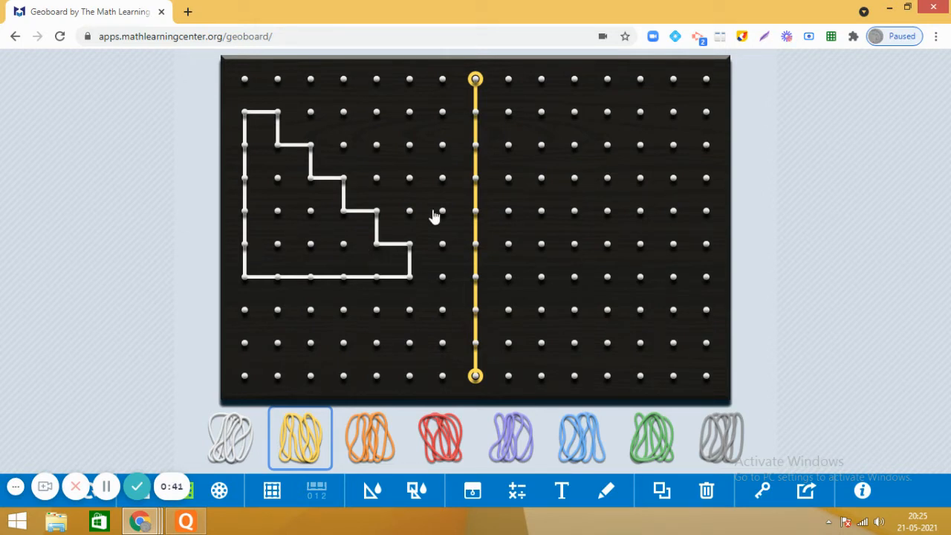
mouse_move(604, 223)
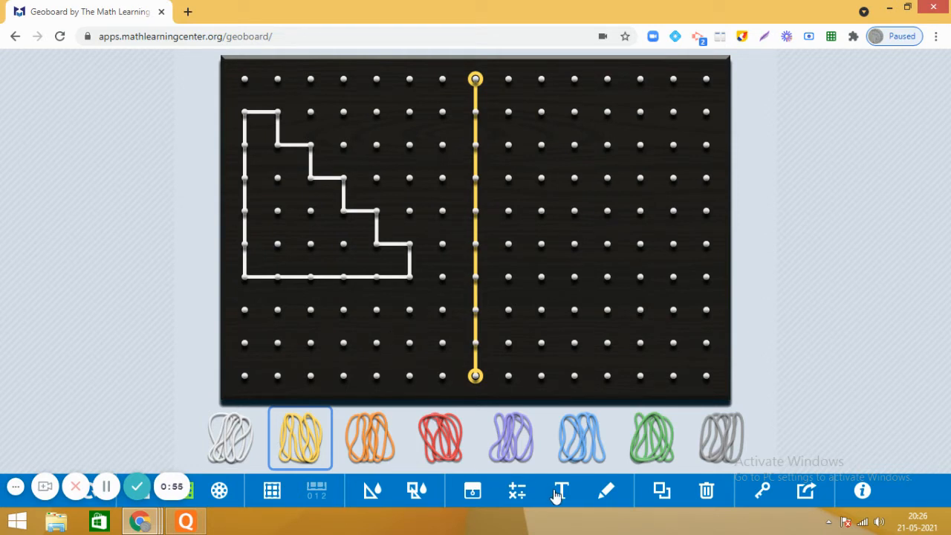
mouse_move(562, 491)
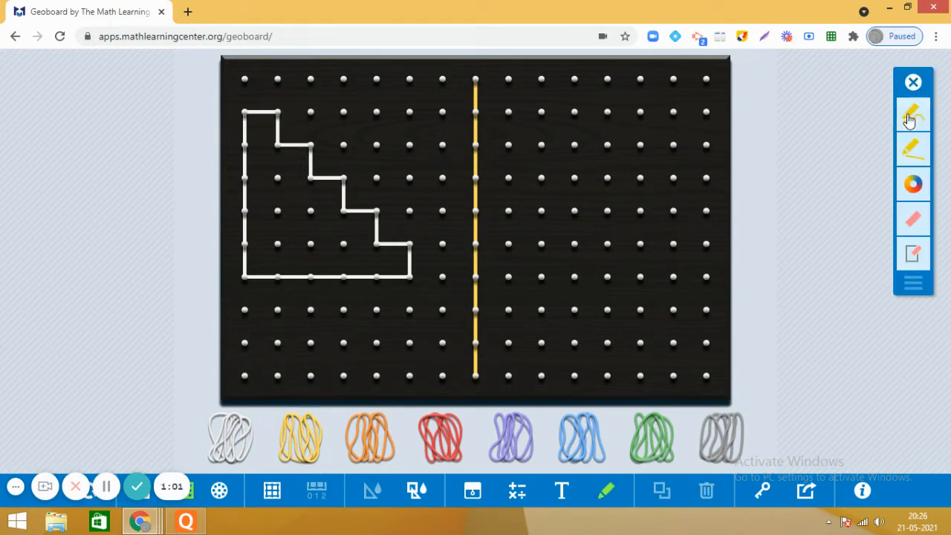
Step: With the pen, draw the distance lines from A and B across the mirror to A' and B'
left_click(913, 116)
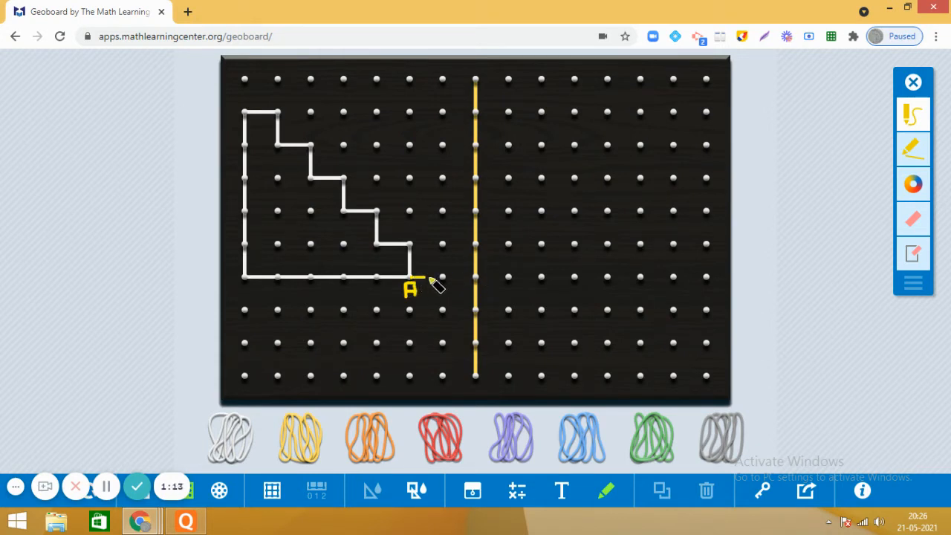
left_click_drag(410, 280, 479, 281)
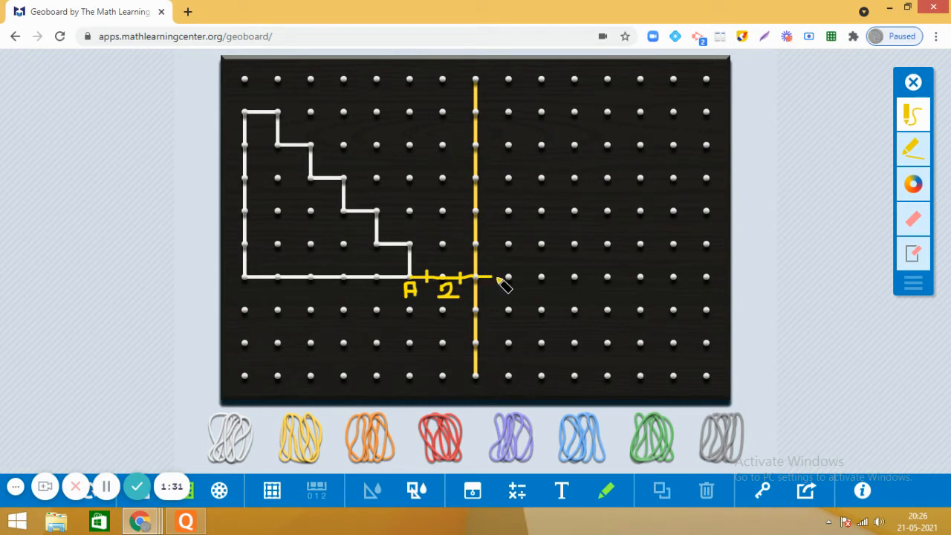
left_click_drag(488, 279, 542, 280)
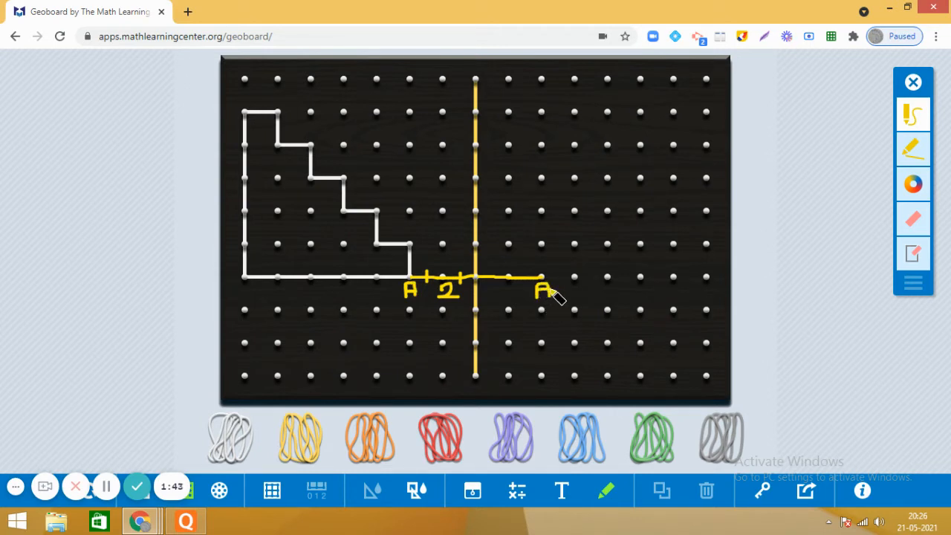
mouse_move(547, 285)
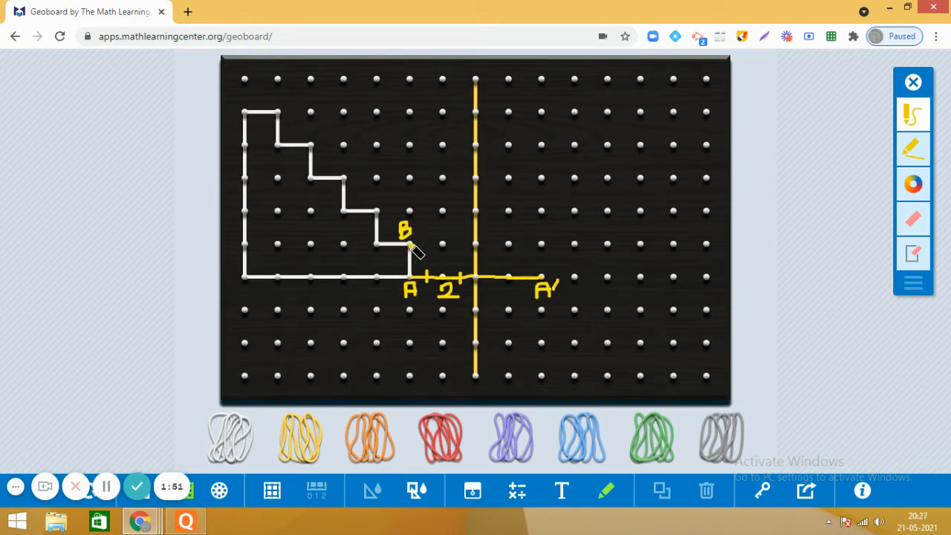
left_click_drag(408, 244, 476, 245)
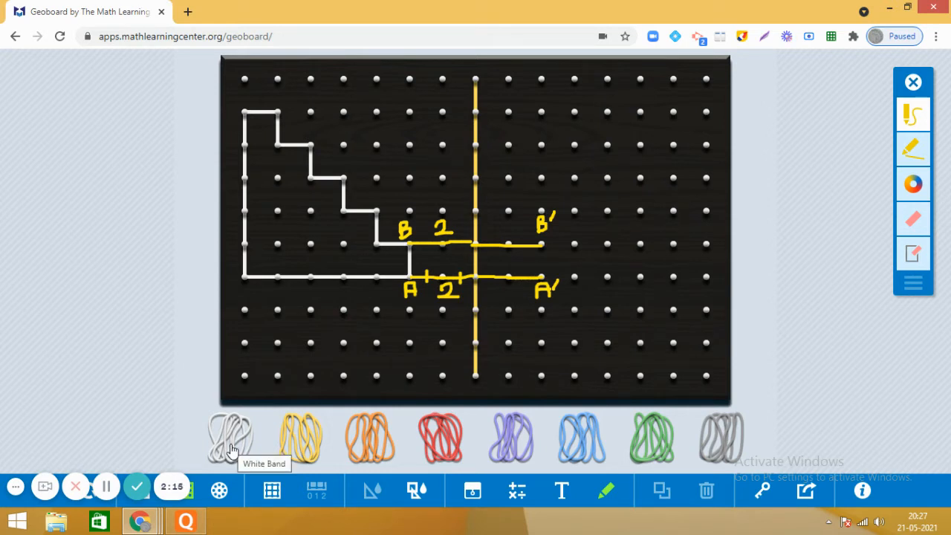
mouse_move(364, 193)
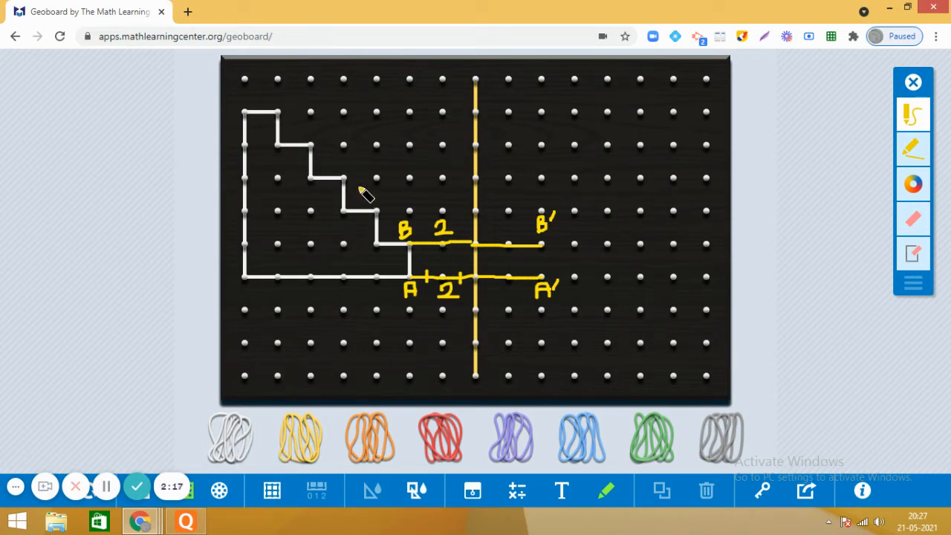
mouse_move(924, 93)
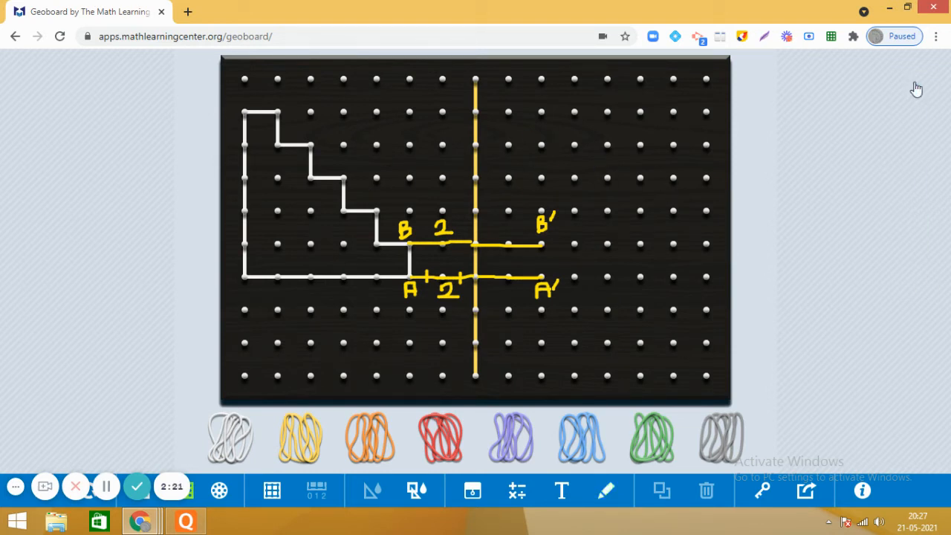
mouse_move(226, 445)
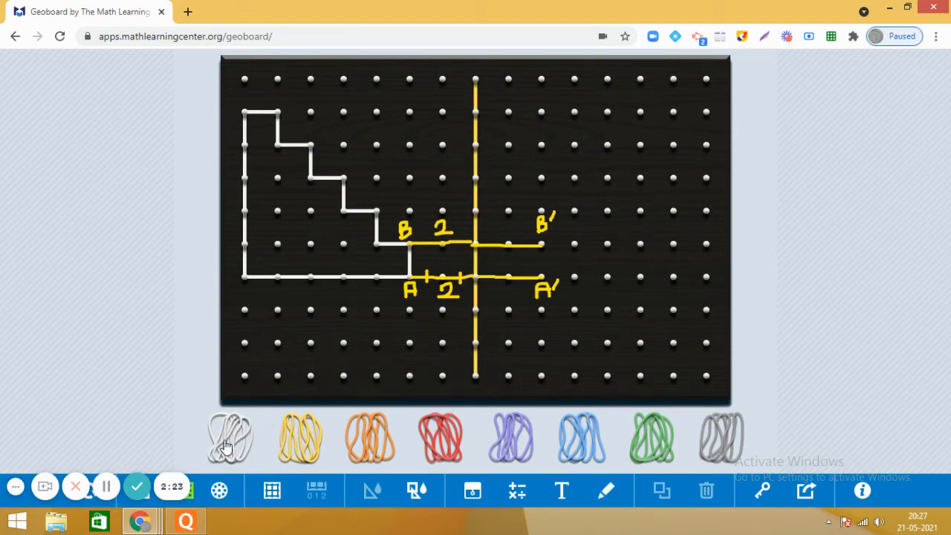
Step: Stretch a white band from A' to B' and up the pegs into the mirrored staircase
left_click(229, 437)
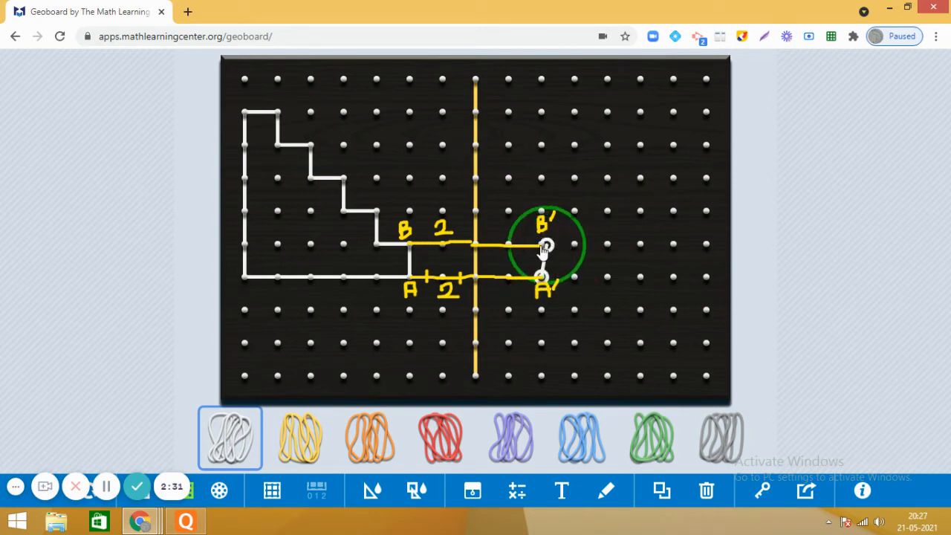
left_click_drag(542, 245, 574, 244)
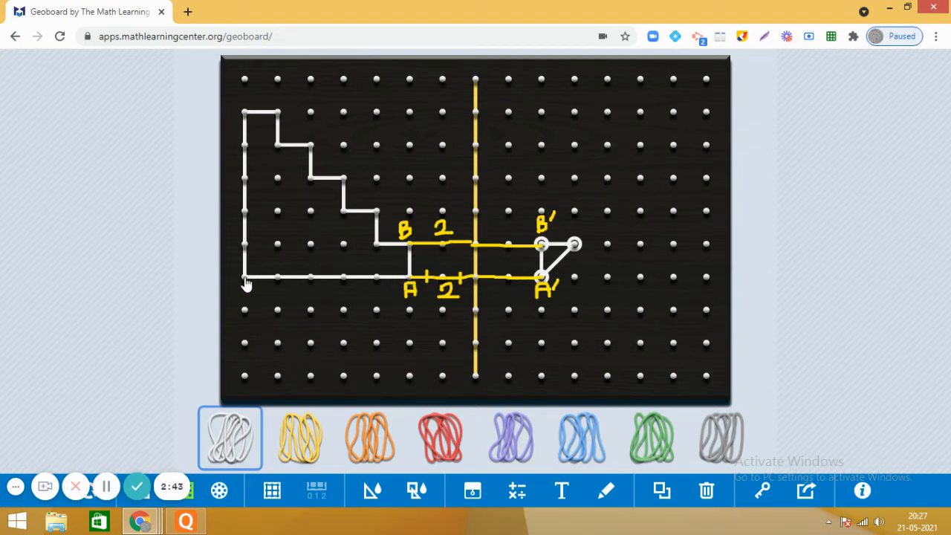
mouse_move(428, 281)
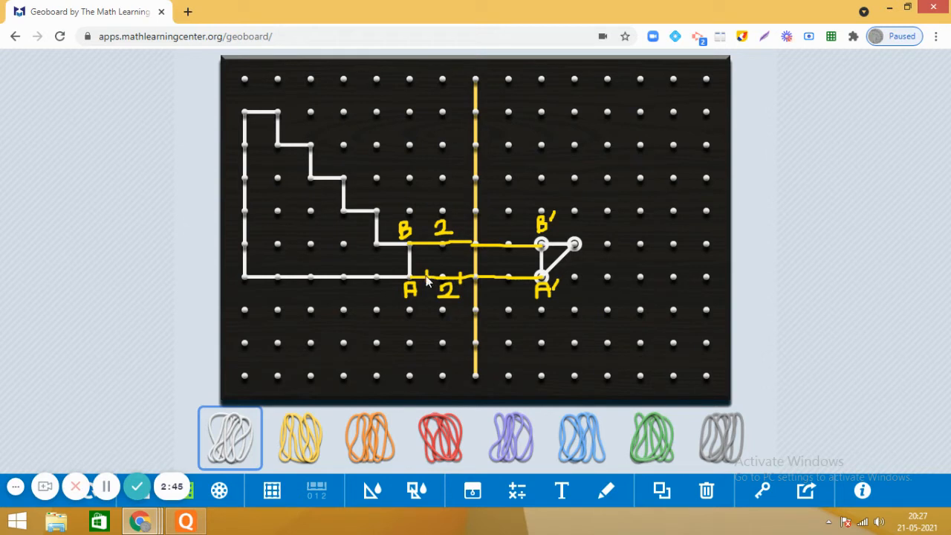
mouse_move(325, 286)
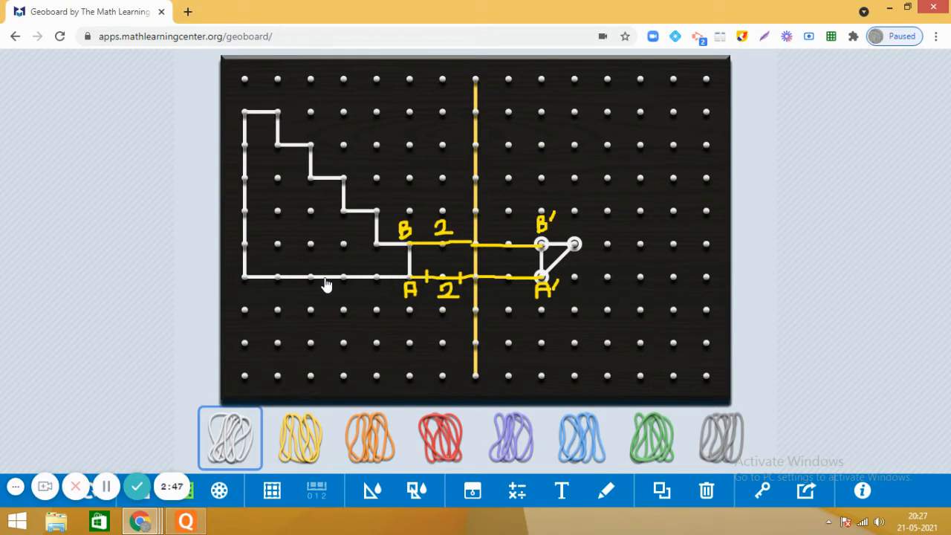
mouse_move(394, 282)
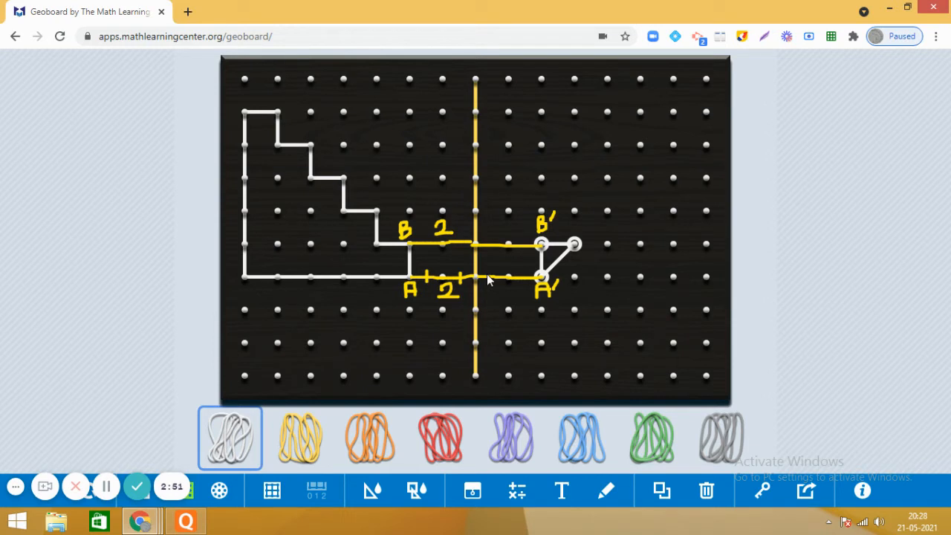
mouse_move(552, 282)
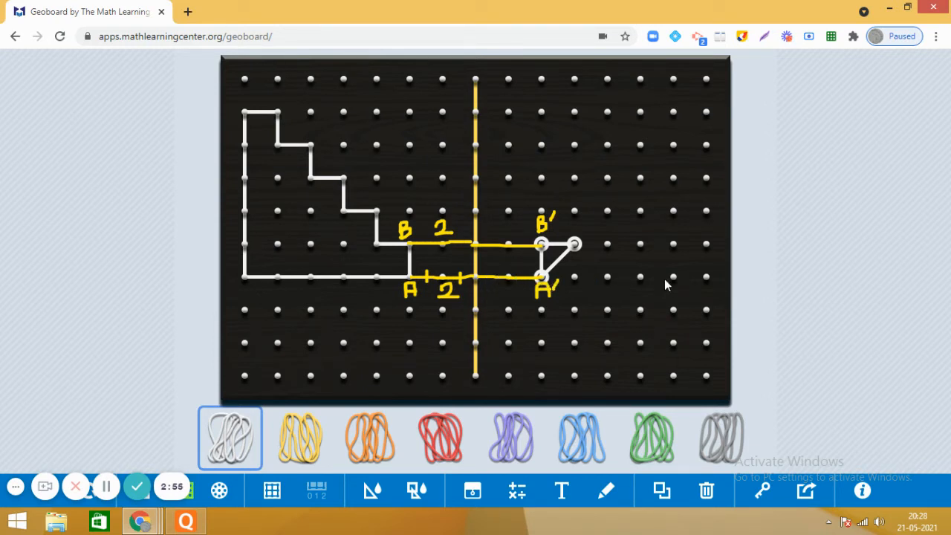
mouse_move(557, 271)
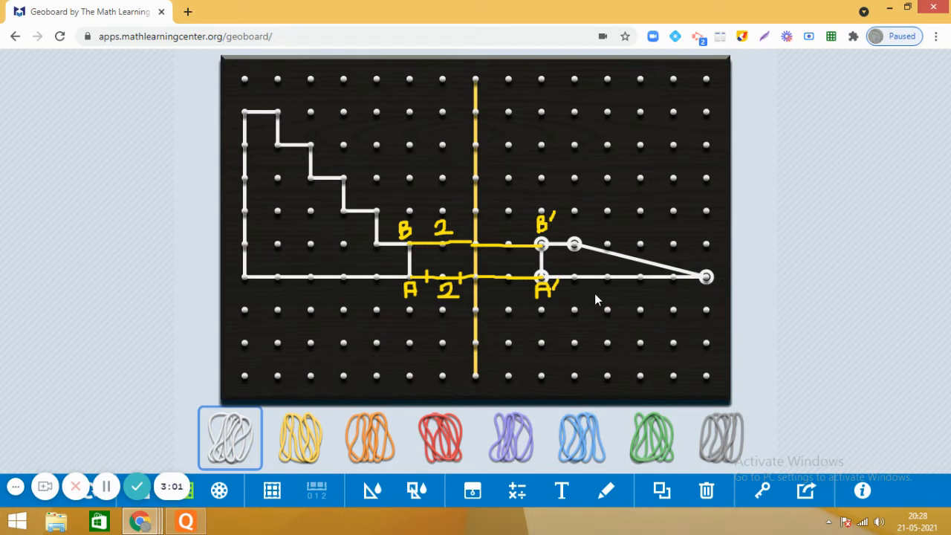
mouse_move(606, 256)
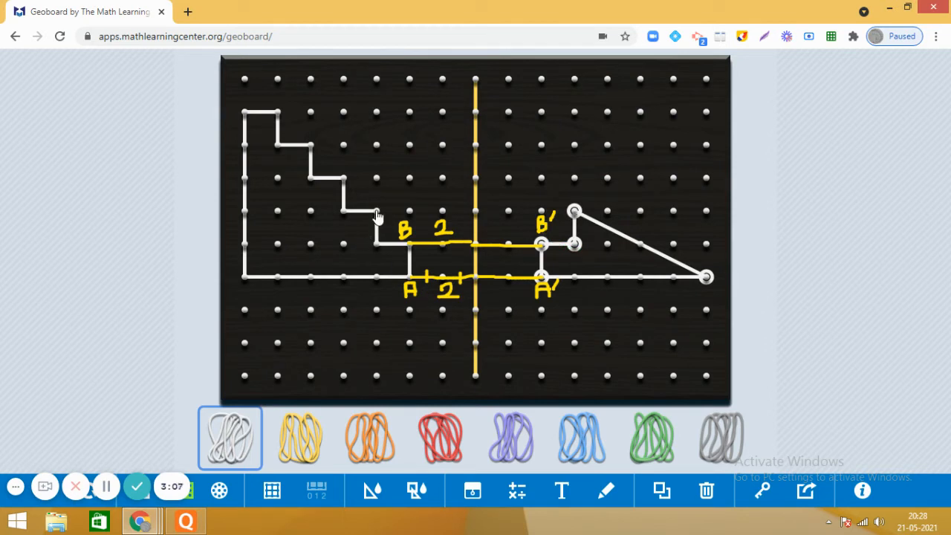
mouse_move(402, 214)
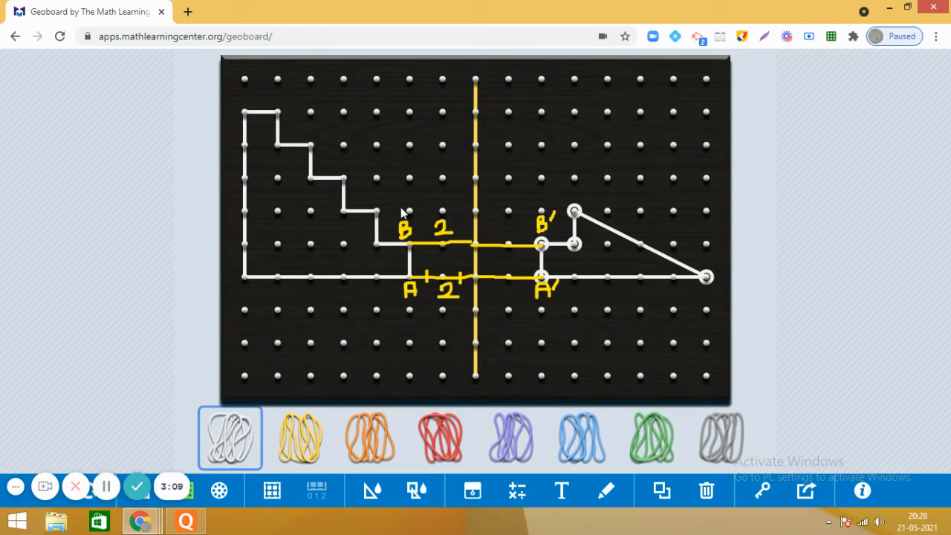
mouse_move(481, 208)
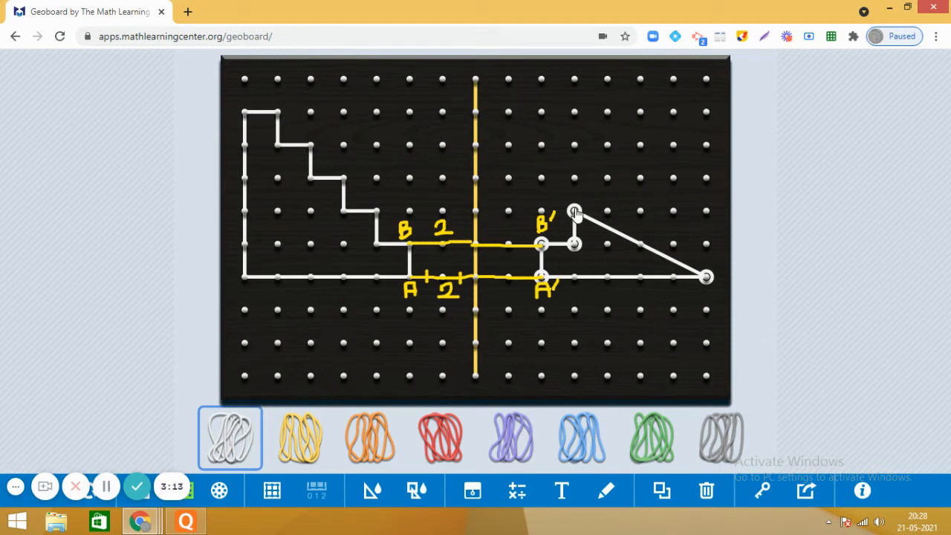
mouse_move(611, 232)
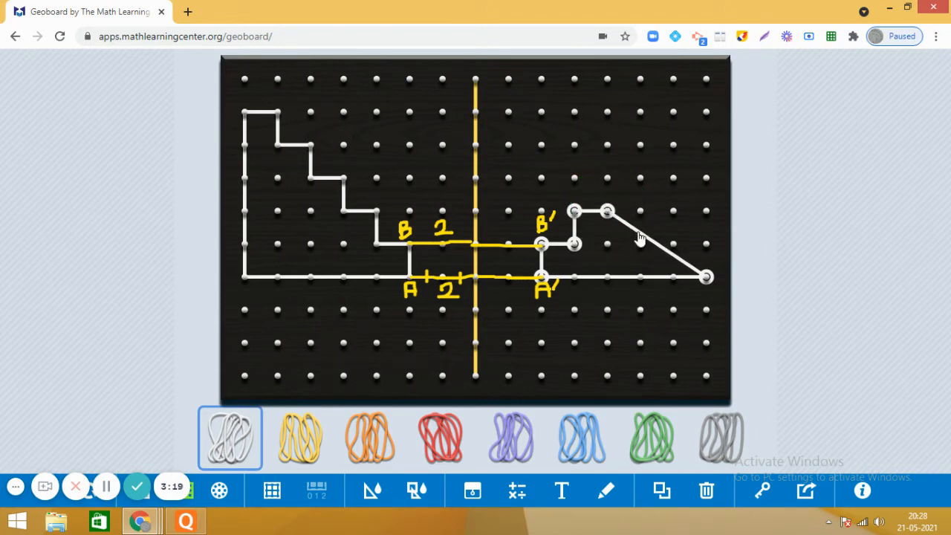
left_click_drag(609, 211, 608, 179)
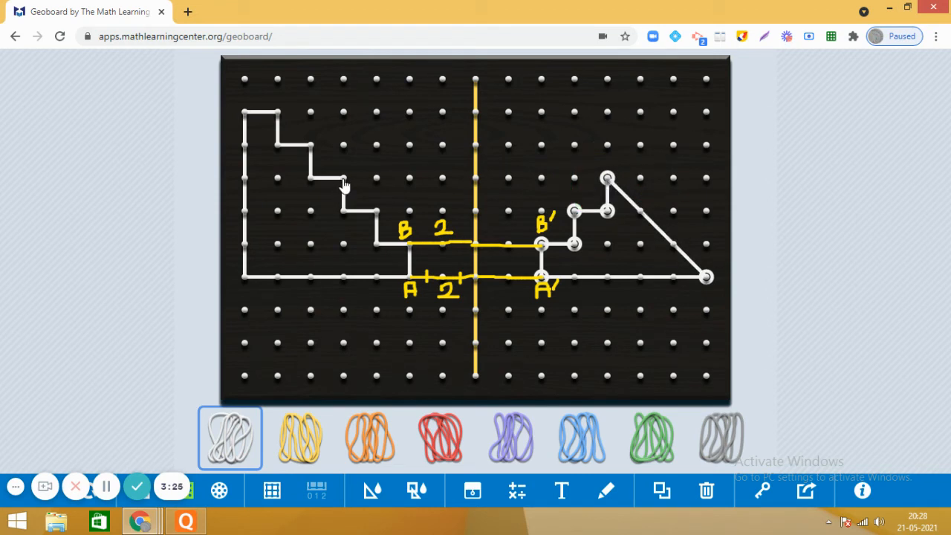
mouse_move(380, 181)
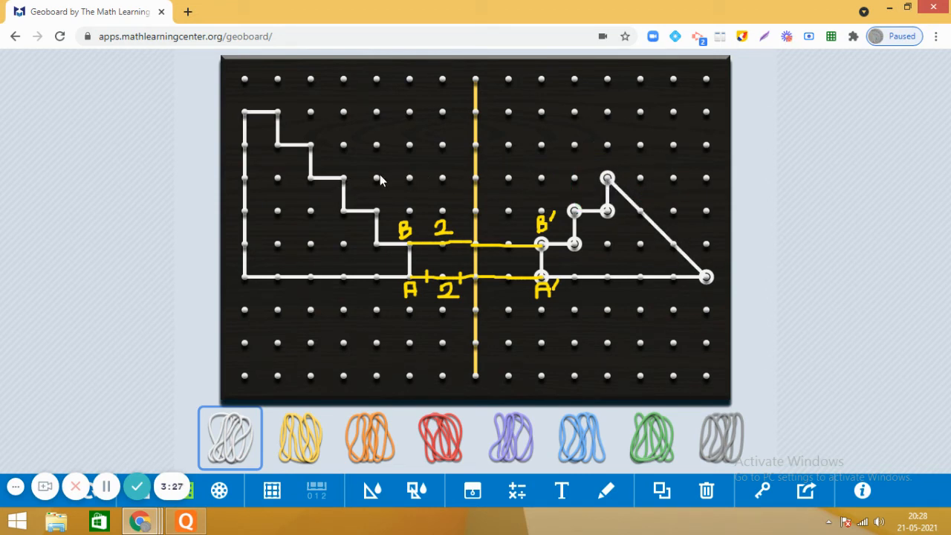
mouse_move(533, 181)
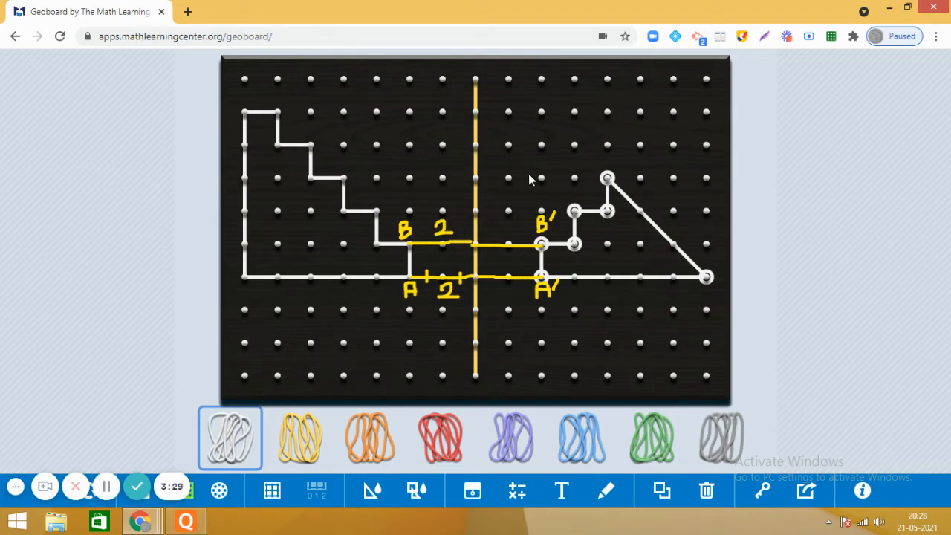
mouse_move(571, 185)
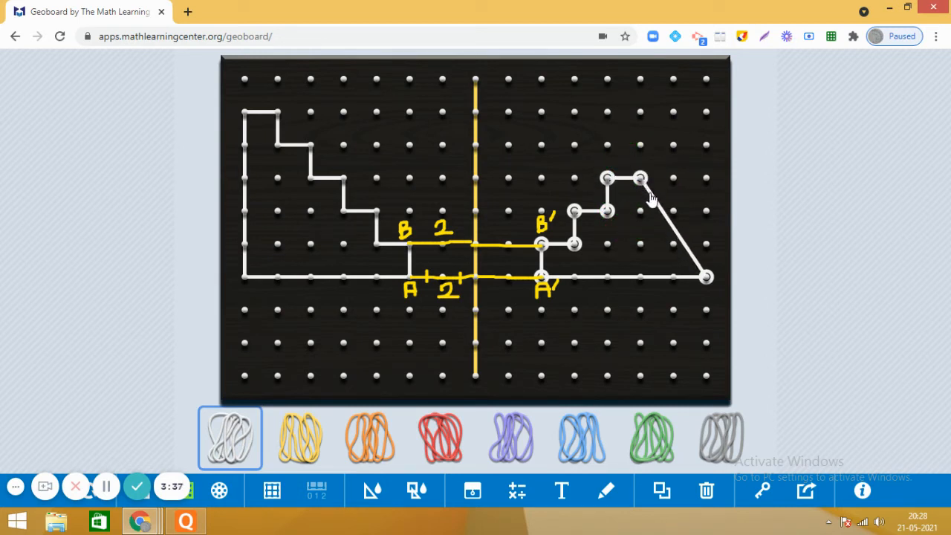
left_click_drag(642, 178, 643, 137)
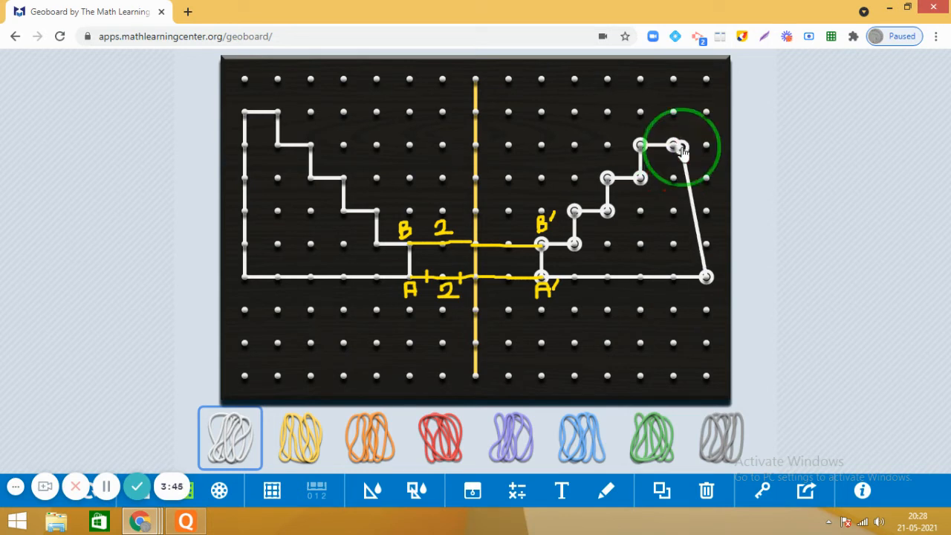
left_click_drag(672, 146, 672, 111)
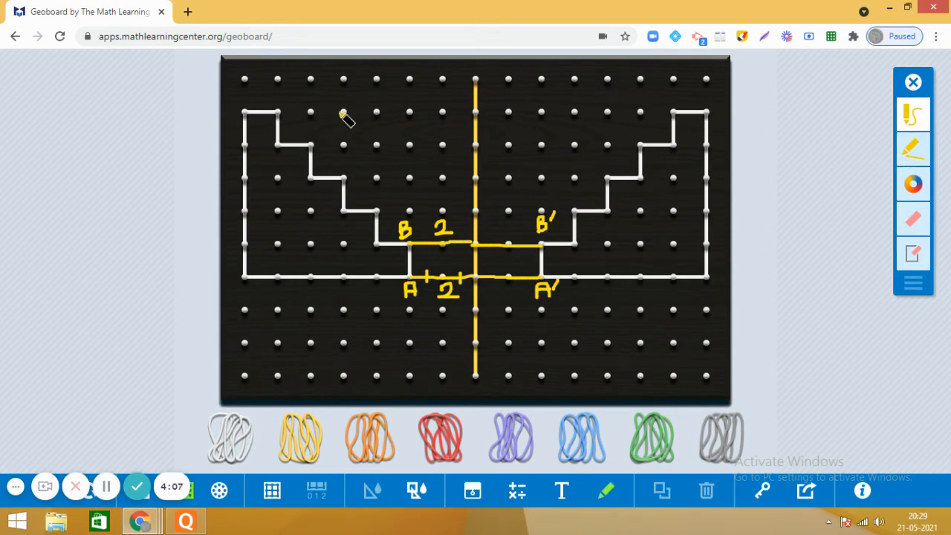
mouse_move(300, 107)
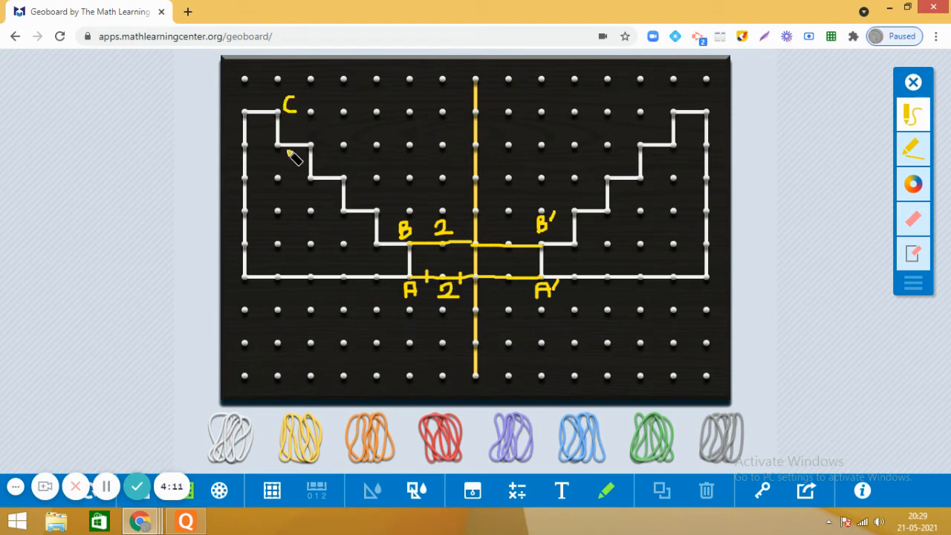
mouse_move(419, 121)
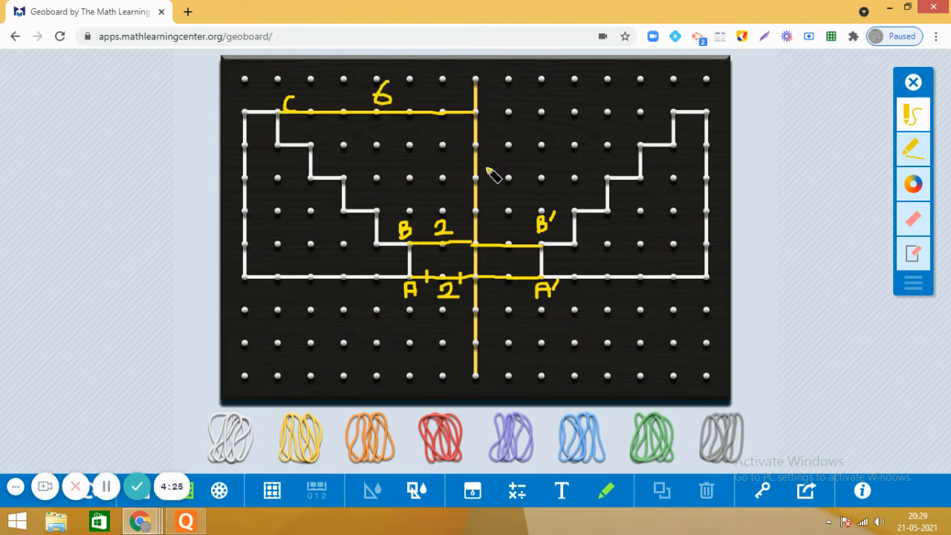
mouse_move(517, 119)
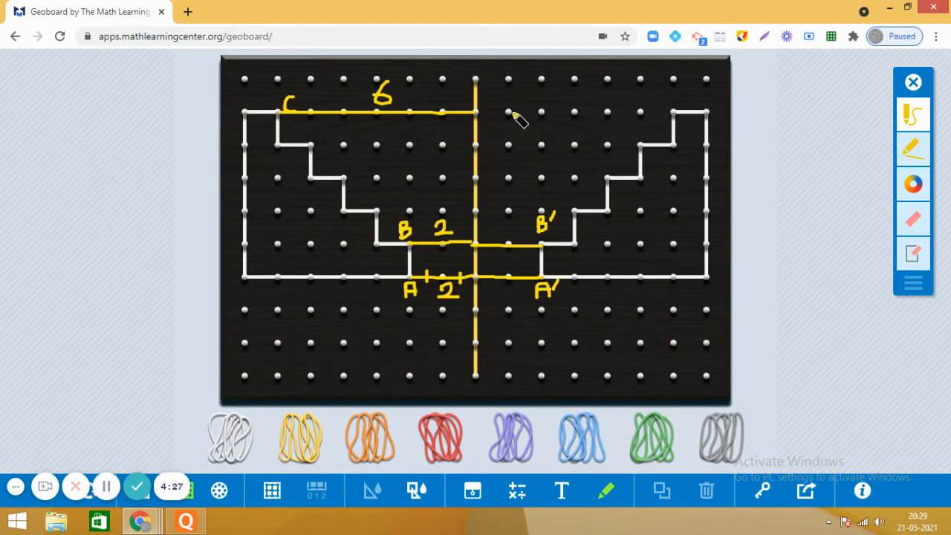
Step: Draw C's 6-unit line across the mirror to C' and tick that the distances match
left_click_drag(476, 111, 508, 111)
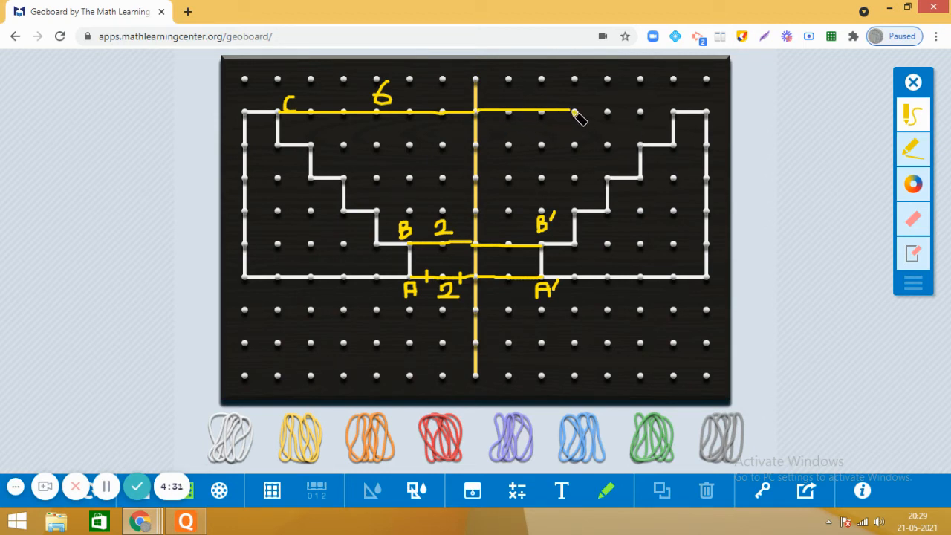
left_click_drag(577, 113, 640, 116)
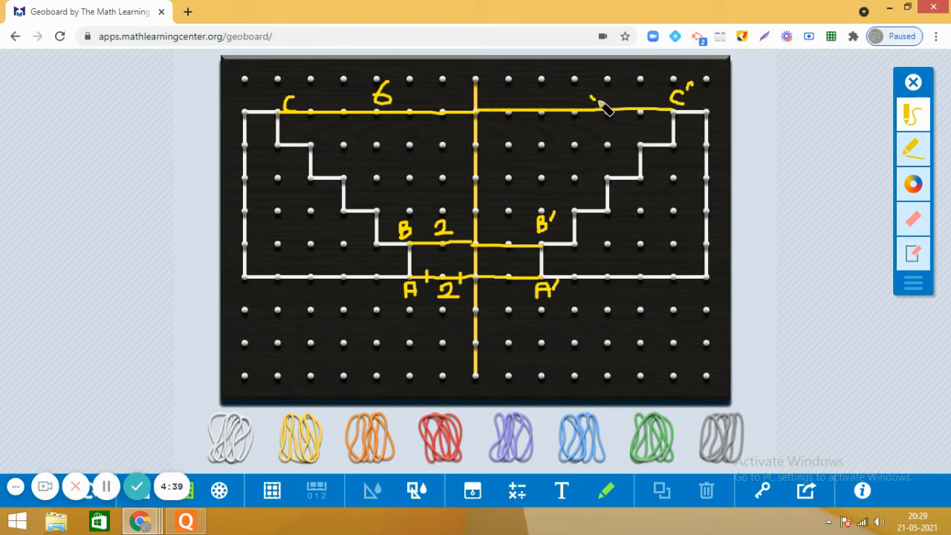
left_click_drag(594, 107, 624, 77)
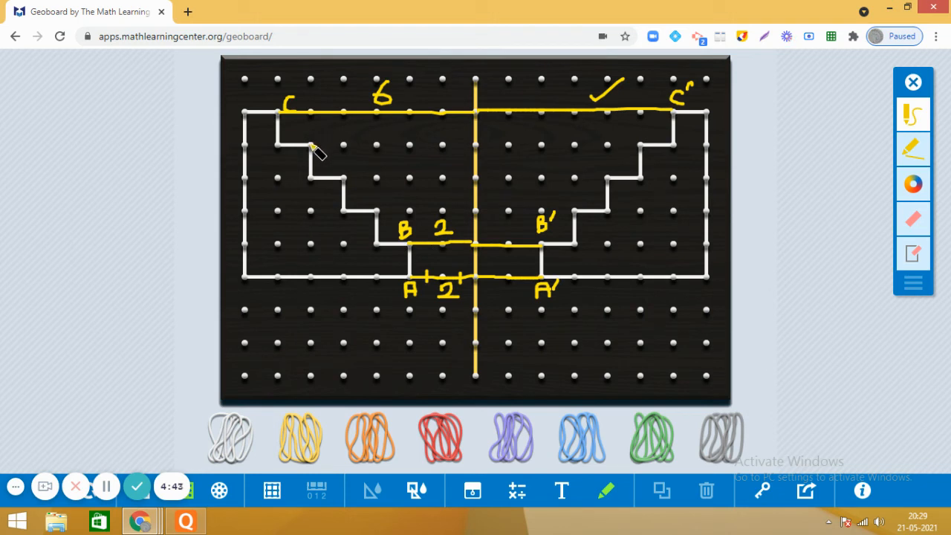
mouse_move(277, 158)
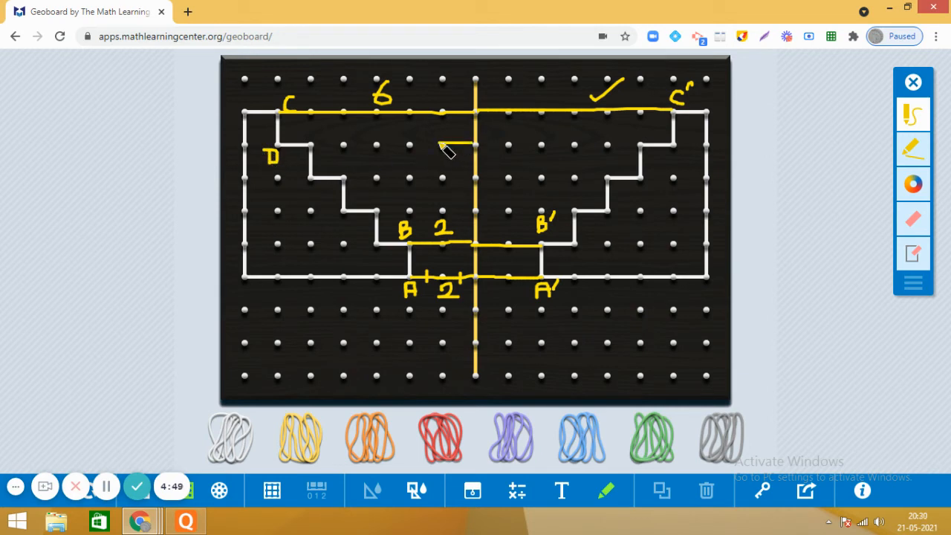
Step: Draw the yellow distance line from corner D toward the mirror line
left_click_drag(473, 143, 375, 147)
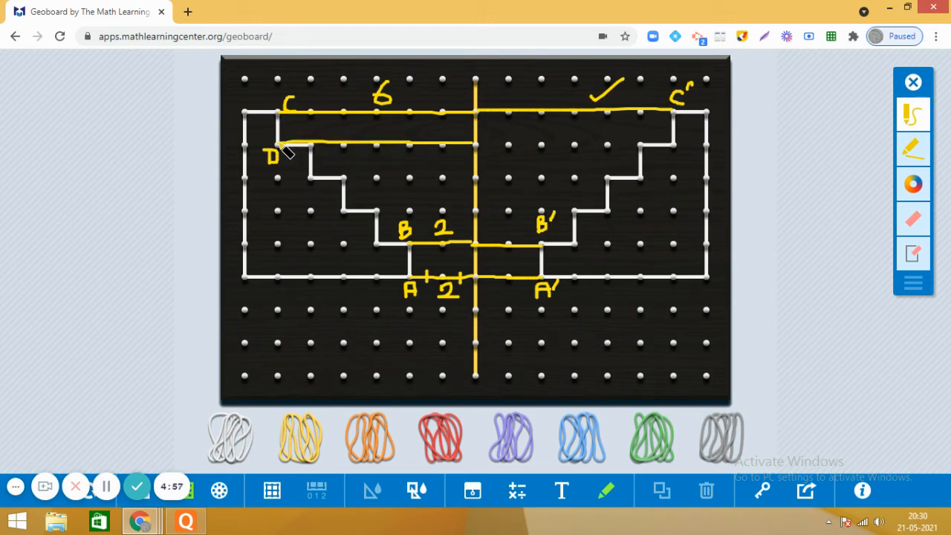
mouse_move(528, 156)
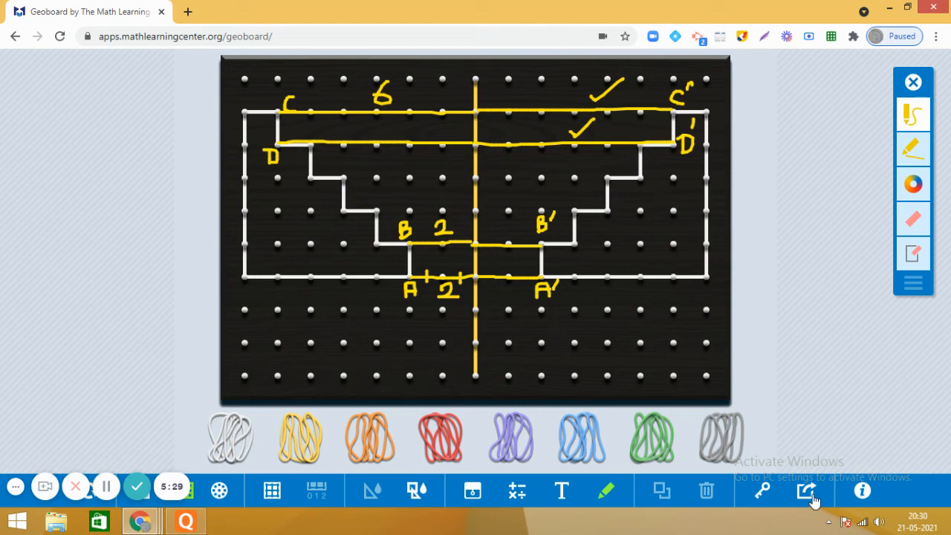
left_click(806, 490)
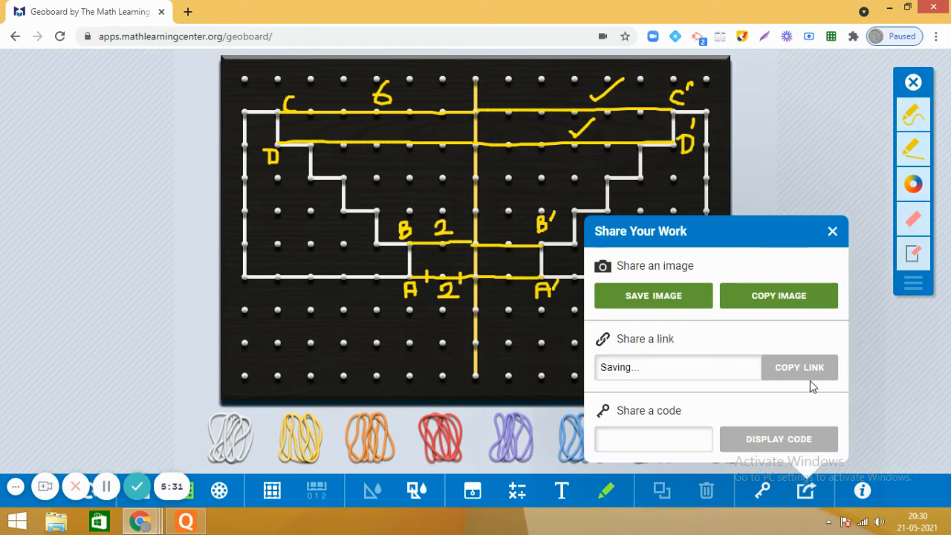
left_click(800, 367)
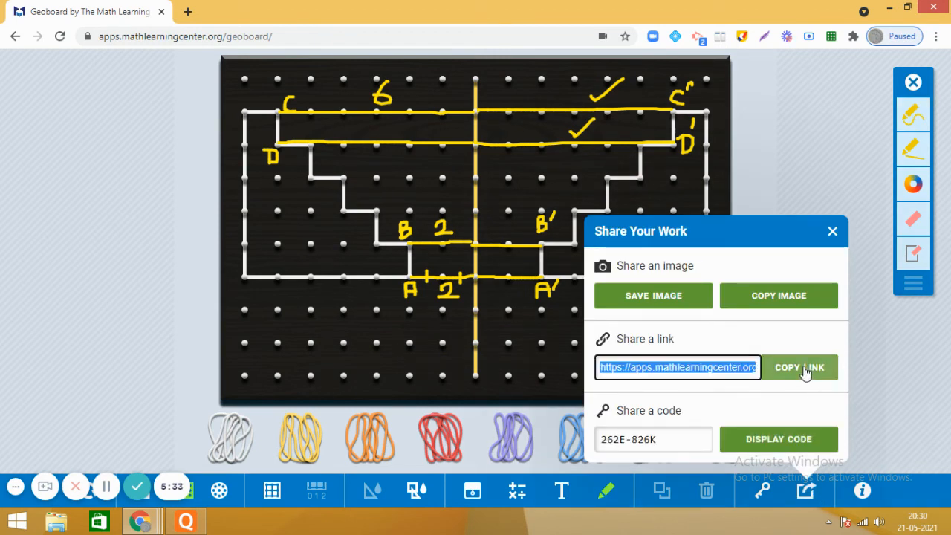
left_click(799, 367)
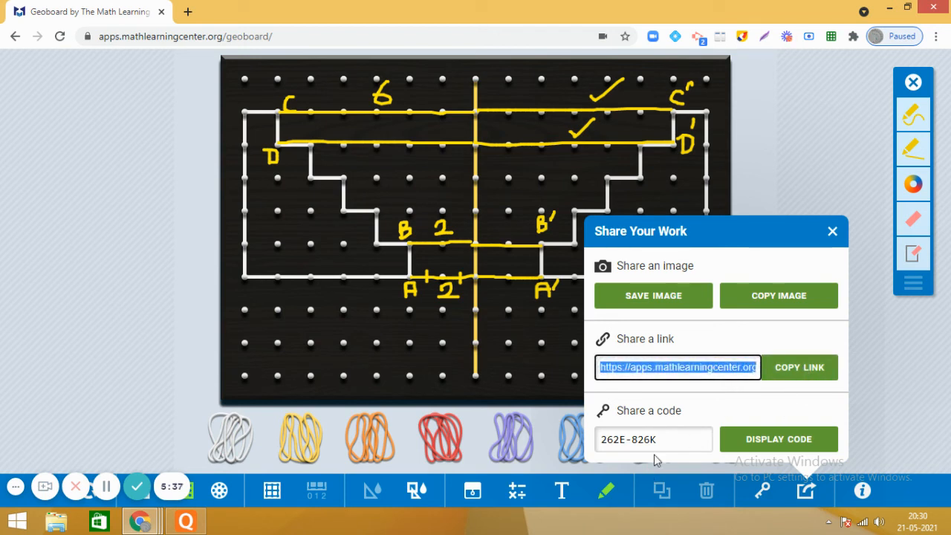
mouse_move(223, 61)
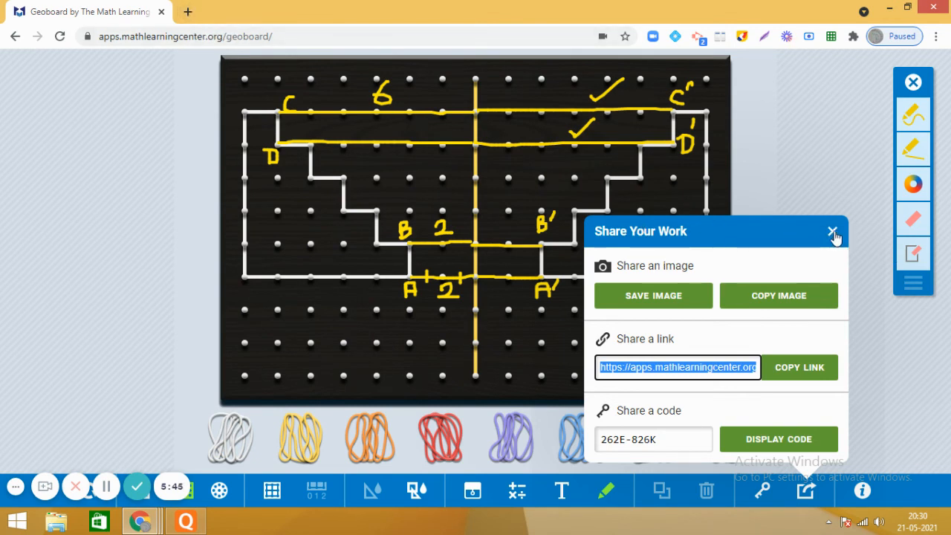
left_click(832, 232)
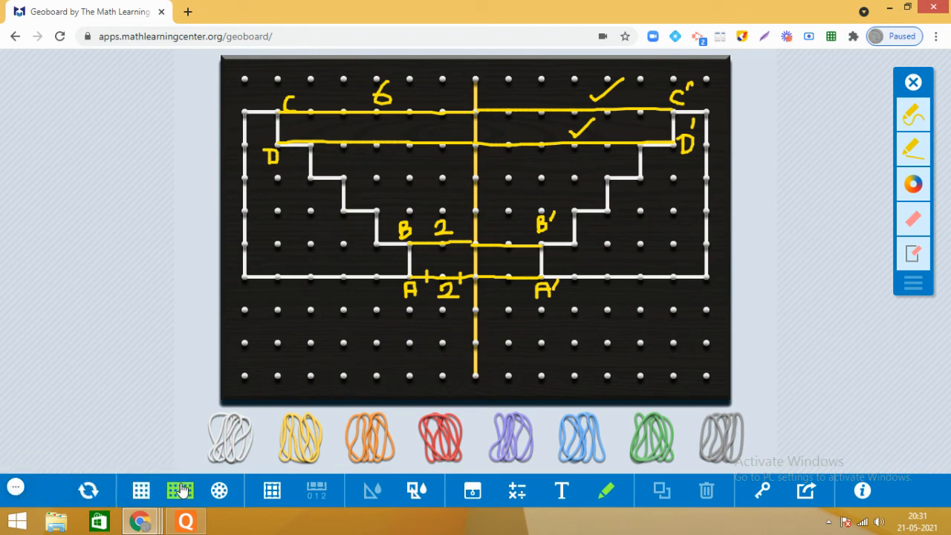
mouse_move(180, 490)
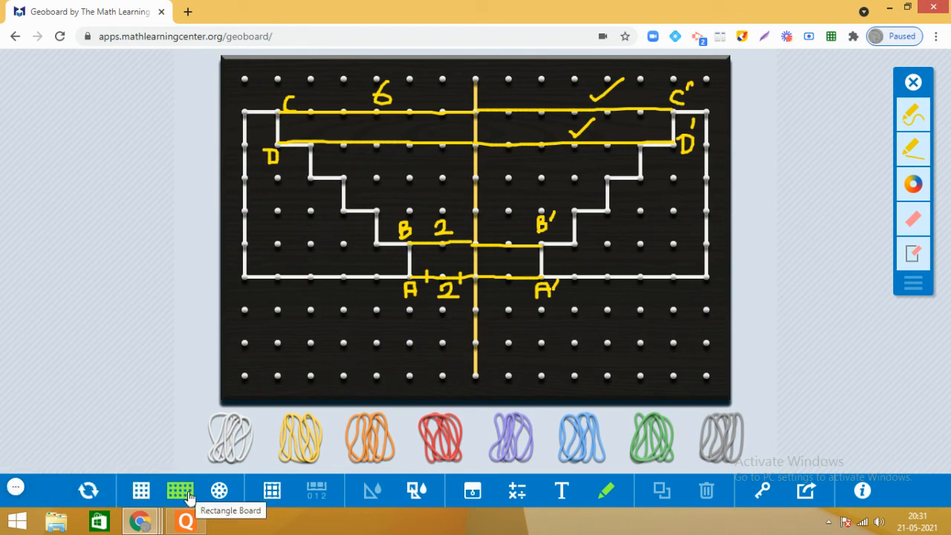
Step: Switch to a rectangular board and confirm Clear All in the Start Over dialog
left_click(88, 490)
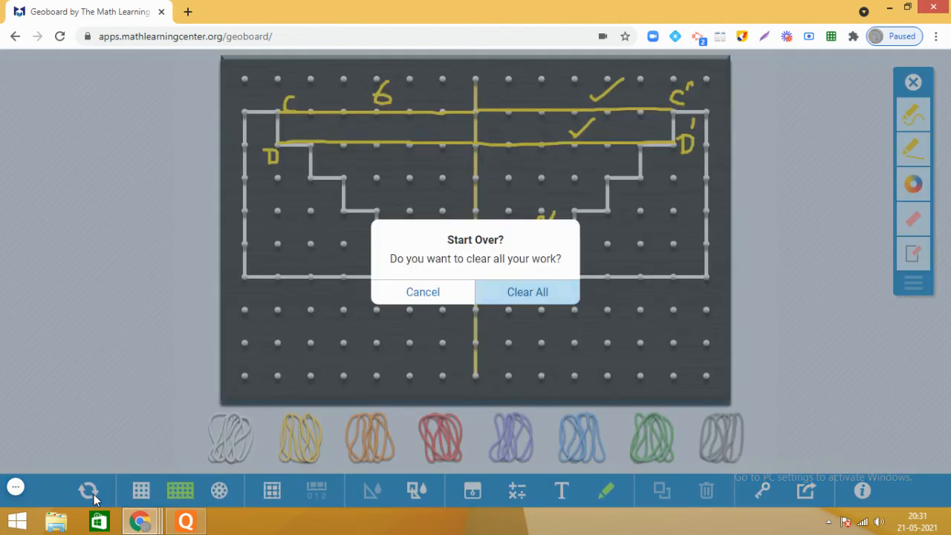
left_click(527, 292)
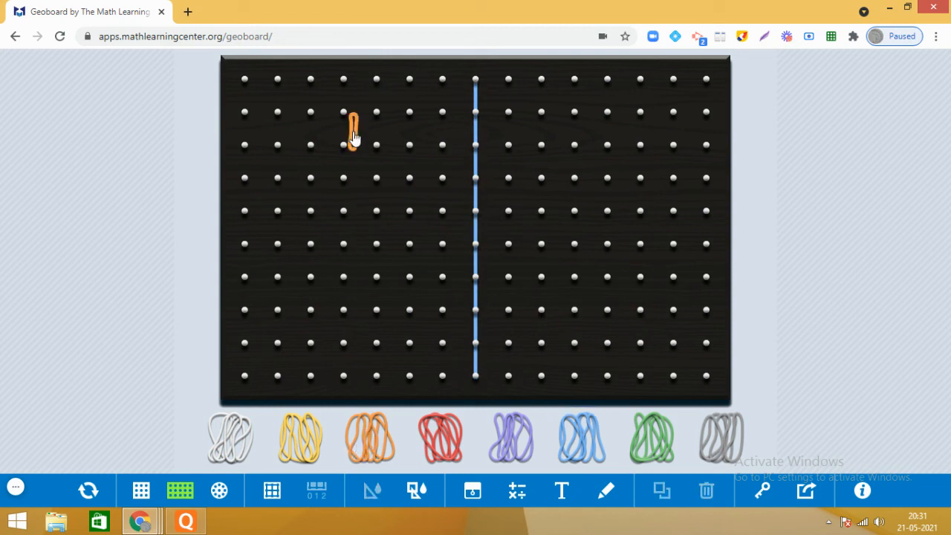
Step: Stretch the orange band over four pegs into a rhombus left of the blue mirror
left_click(369, 437)
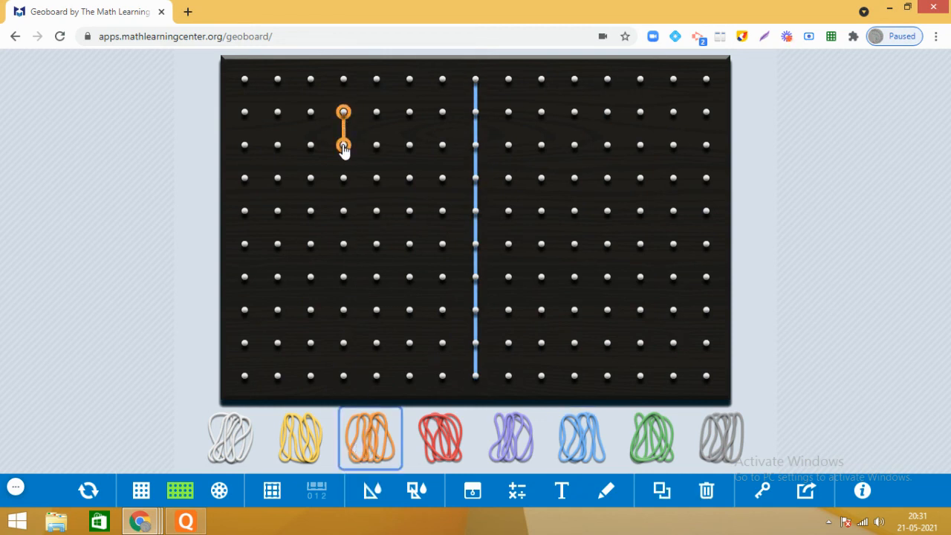
left_click_drag(343, 146, 276, 178)
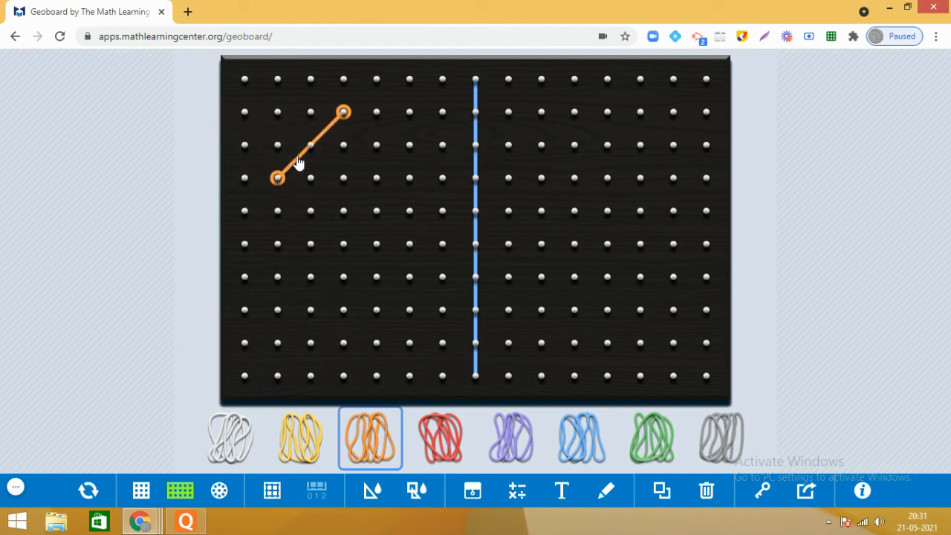
left_click_drag(276, 178, 408, 178)
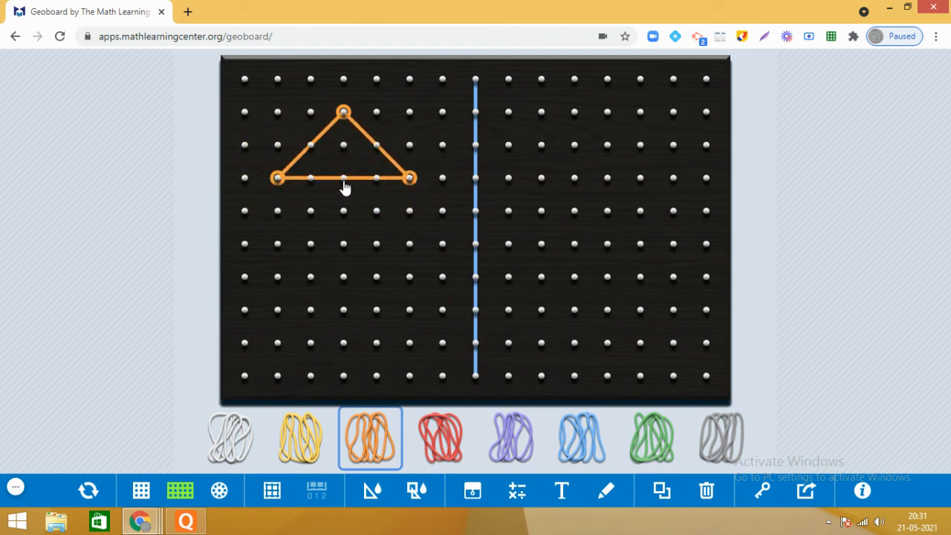
left_click_drag(343, 178, 344, 244)
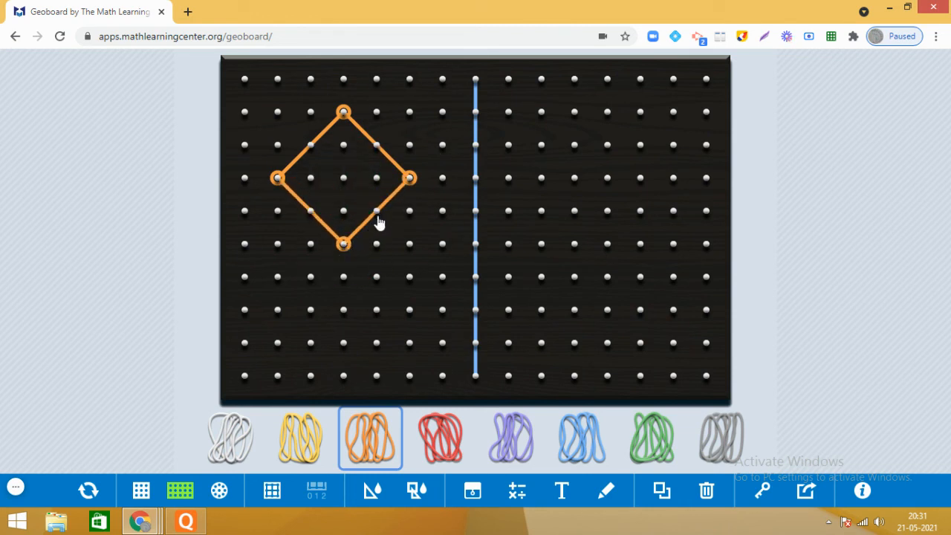
mouse_move(266, 361)
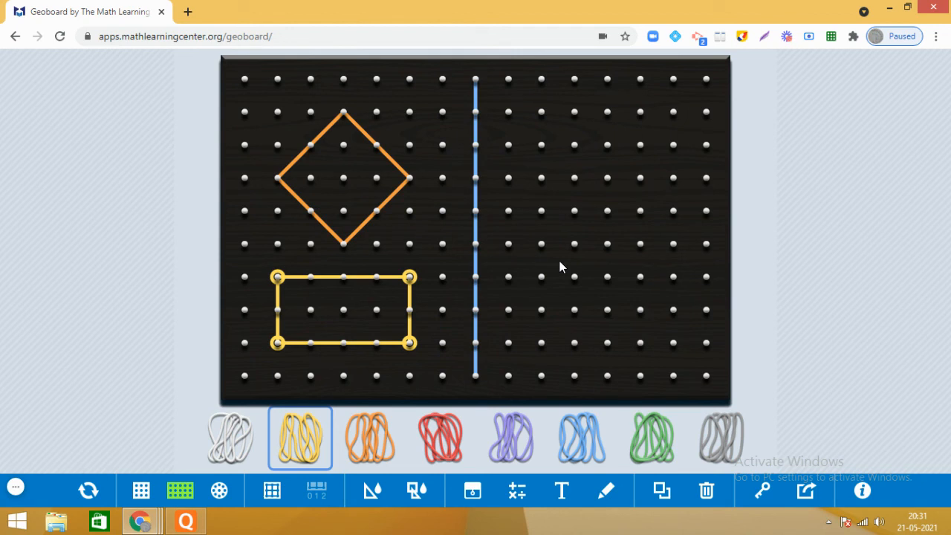
mouse_move(696, 226)
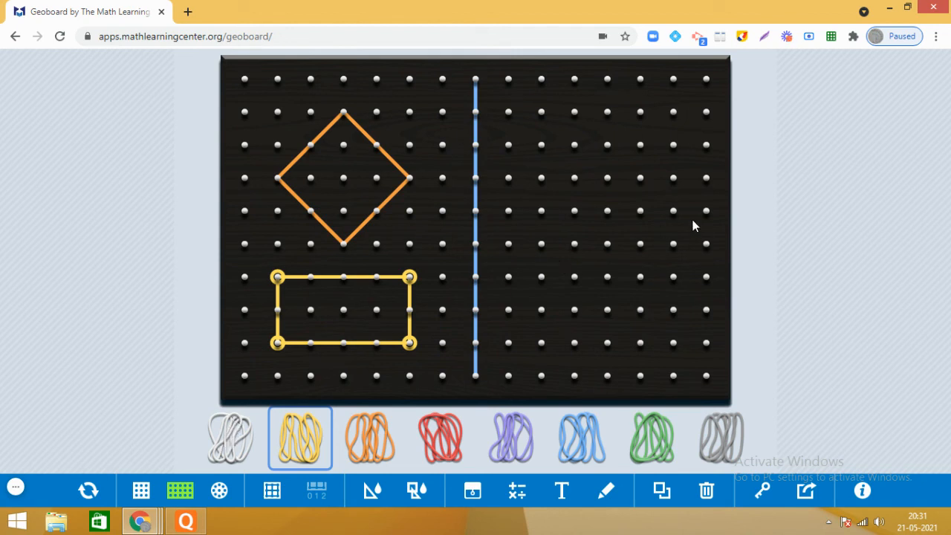